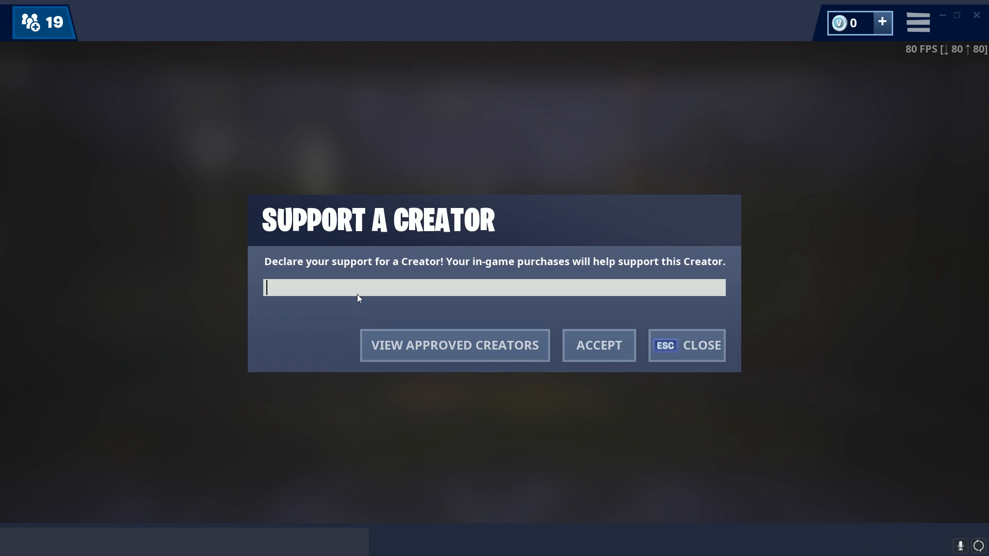
Step: Enter the creator code 'SNE' in Support a Creator and accept it
type("SNEED")
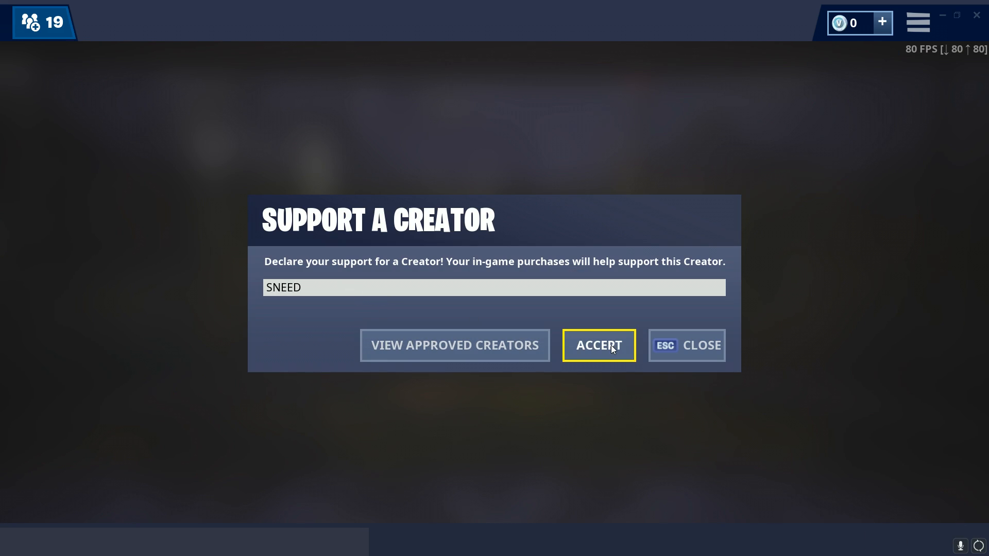
left_click(598, 345)
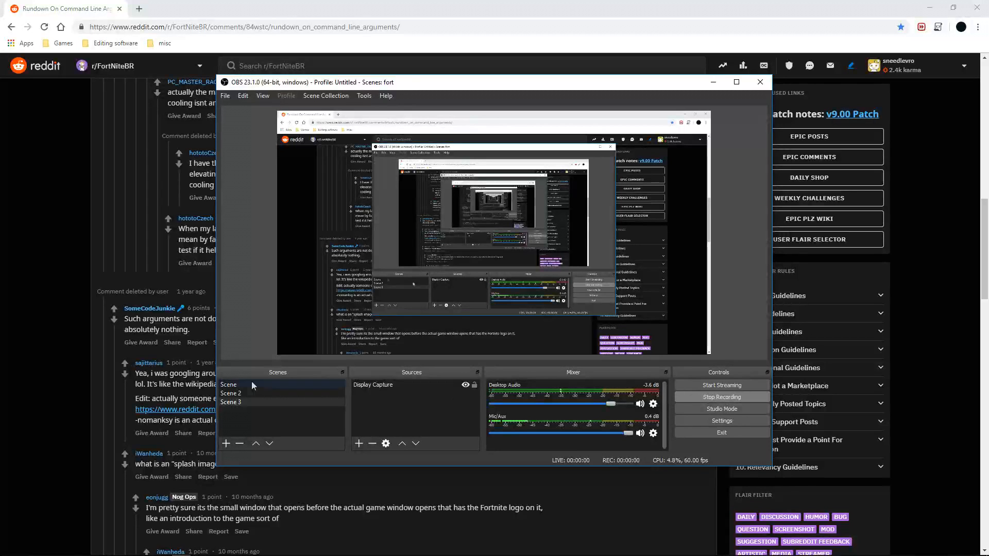
Step: Review the Reddit command line arguments post, then switch to the Epic Games Launcher
left_click(759, 83)
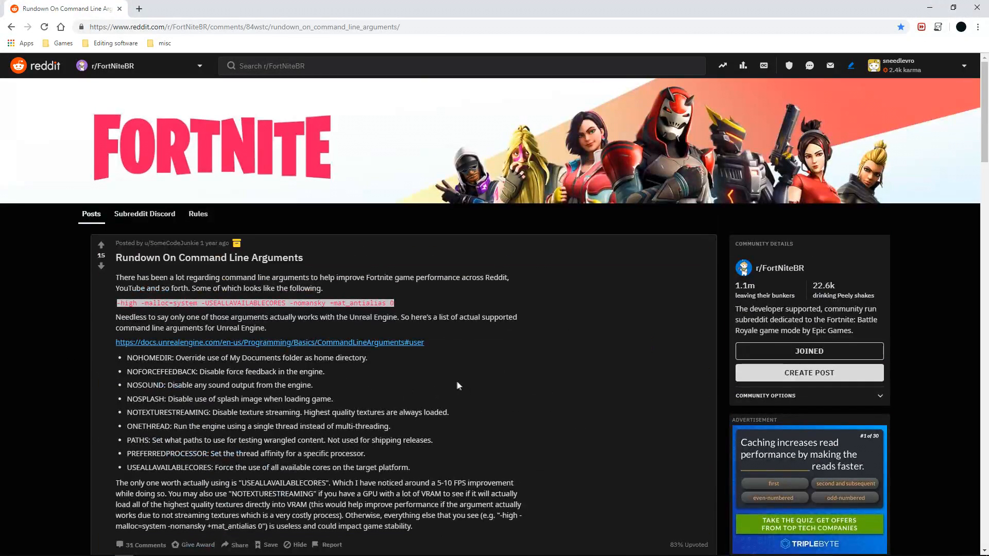
scroll("down", 3)
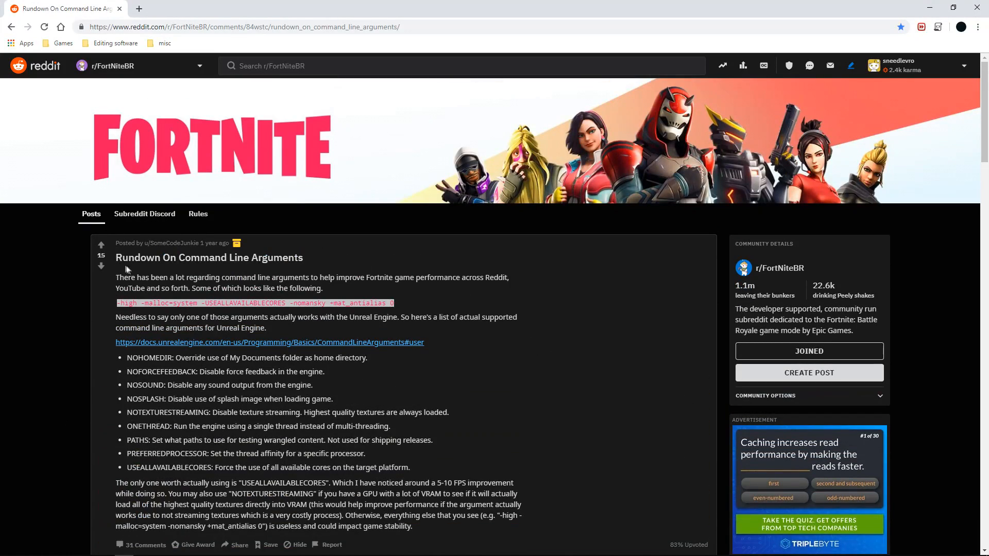
key("alt+tab")
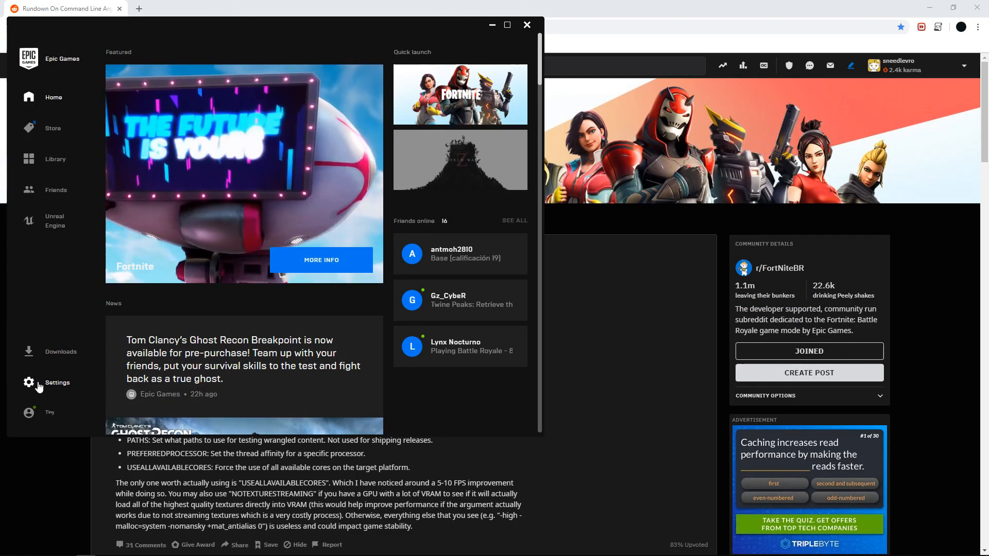
Step: In launcher Settings, set Fortnite's arguments to -lanplay -NOSPLASH -USEALLAVAILABLECORES -NOTEXTURESTREAMING
left_click(57, 383)
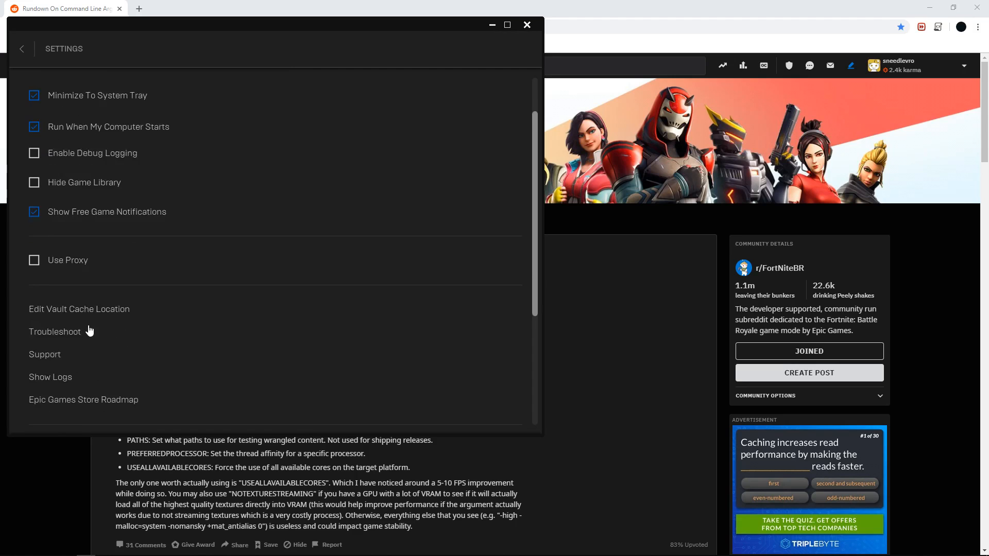
scroll("down", 3)
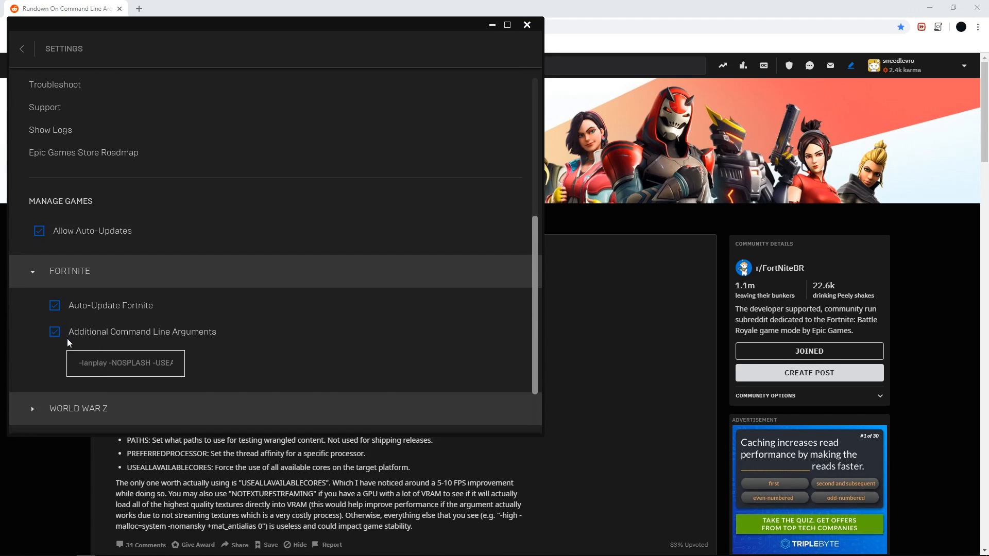
left_click(125, 363)
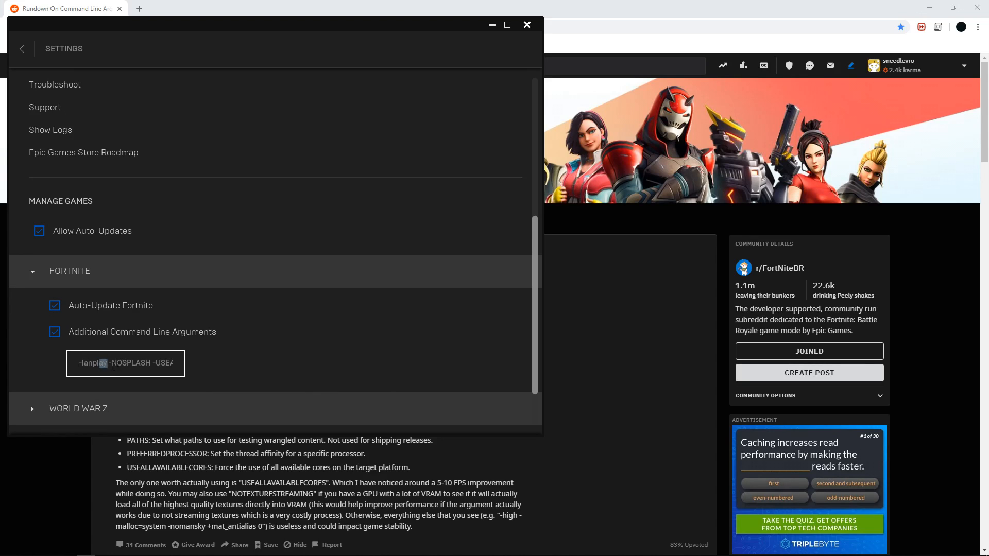
double_click(101, 363)
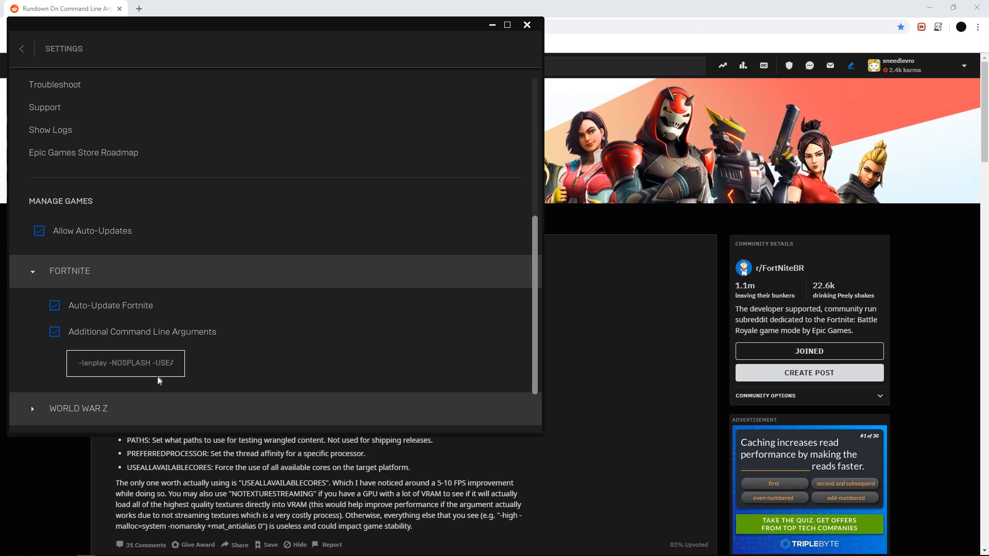
mouse_move(778, 392)
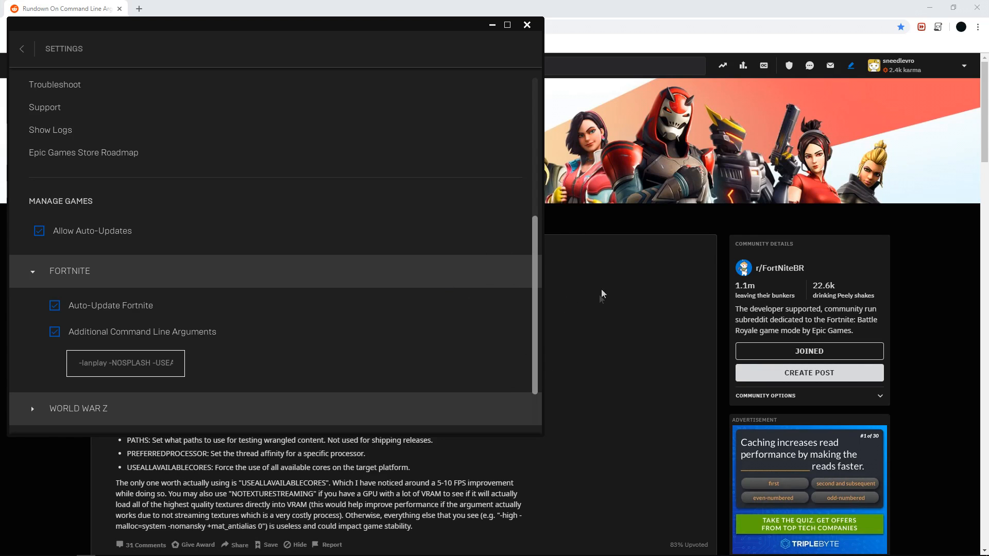
mouse_move(594, 357)
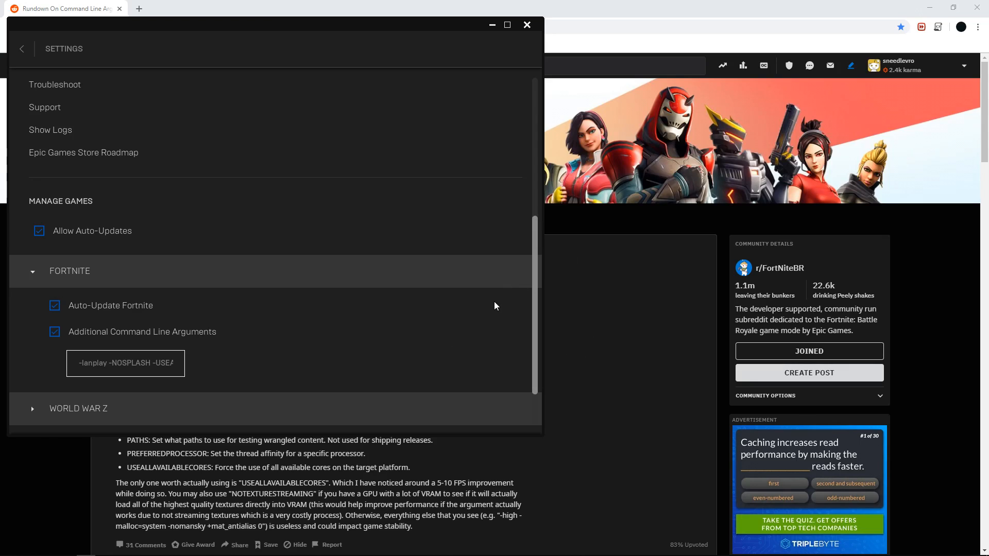
left_click(526, 25)
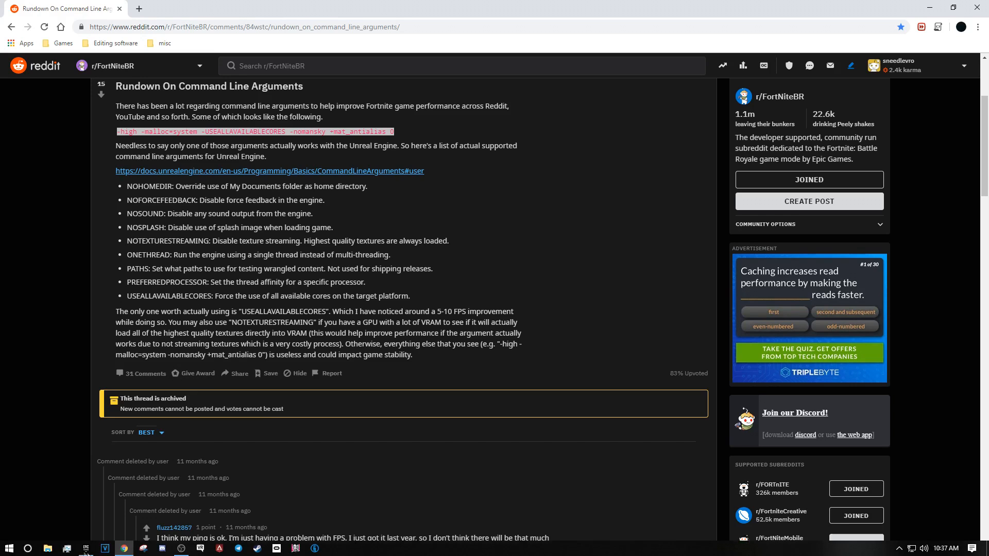
Step: Start Task Manager from the taskbar over the Reddit post
left_click(66, 548)
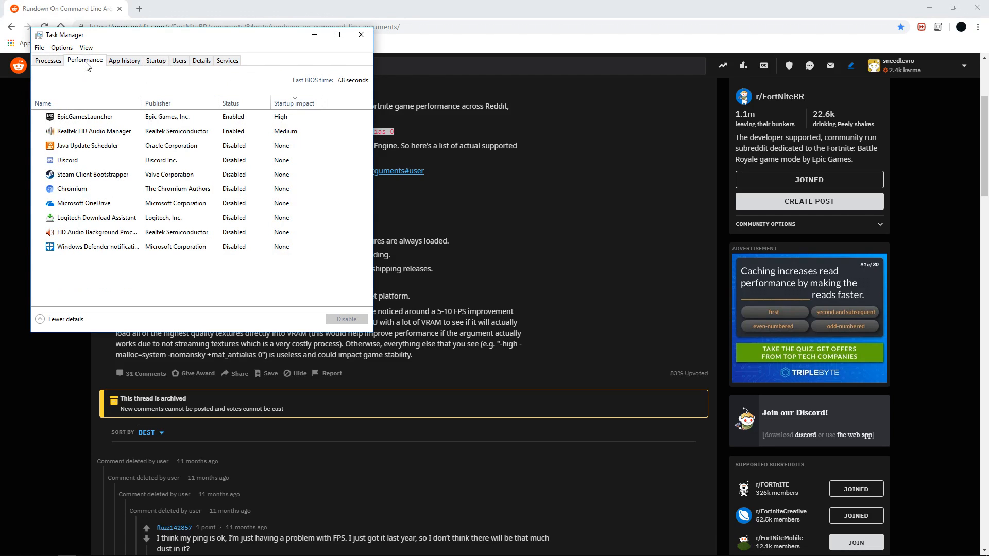
Step: In Details, bring up EpicGamesLauncher.exe's options to set its priority to High
left_click(200, 60)
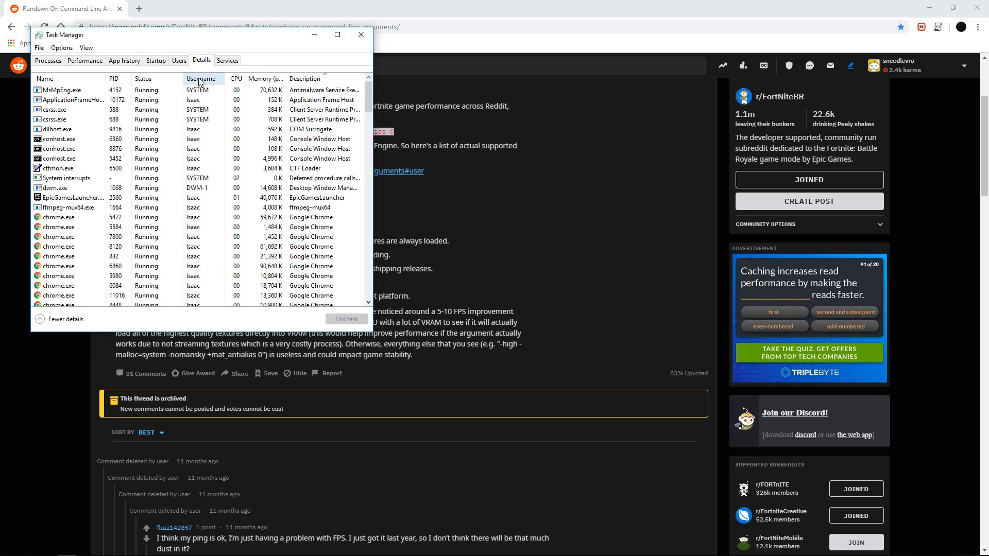
left_click(75, 198)
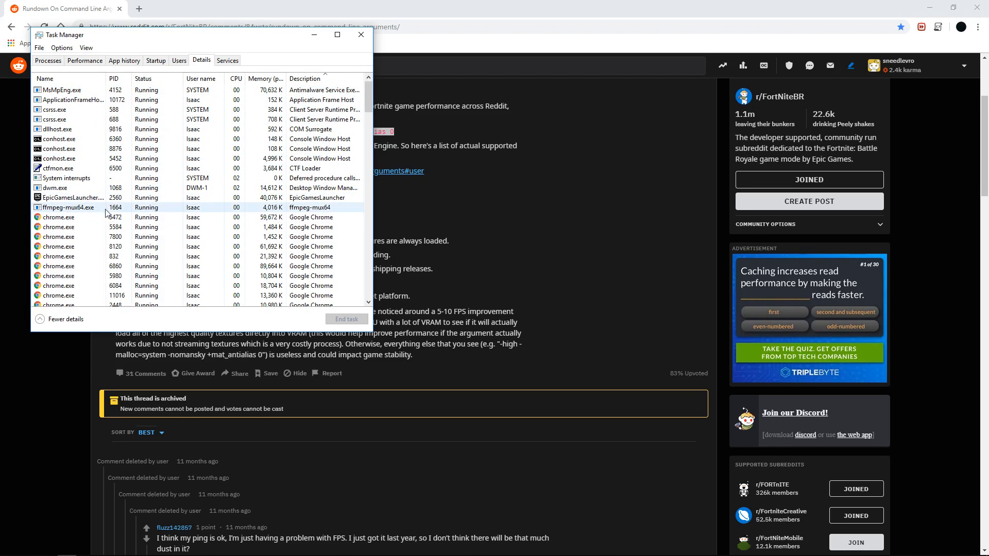
right_click(69, 198)
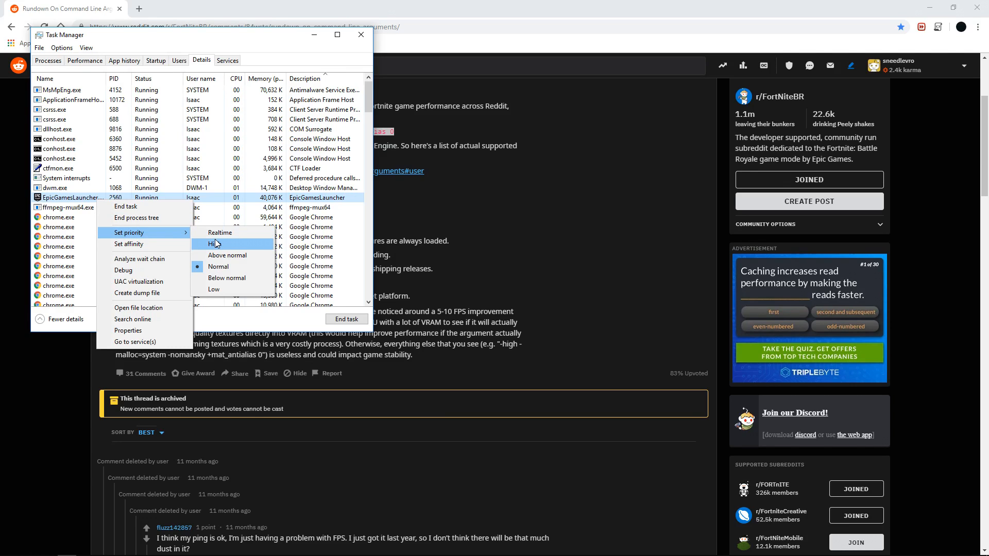
mouse_move(219, 233)
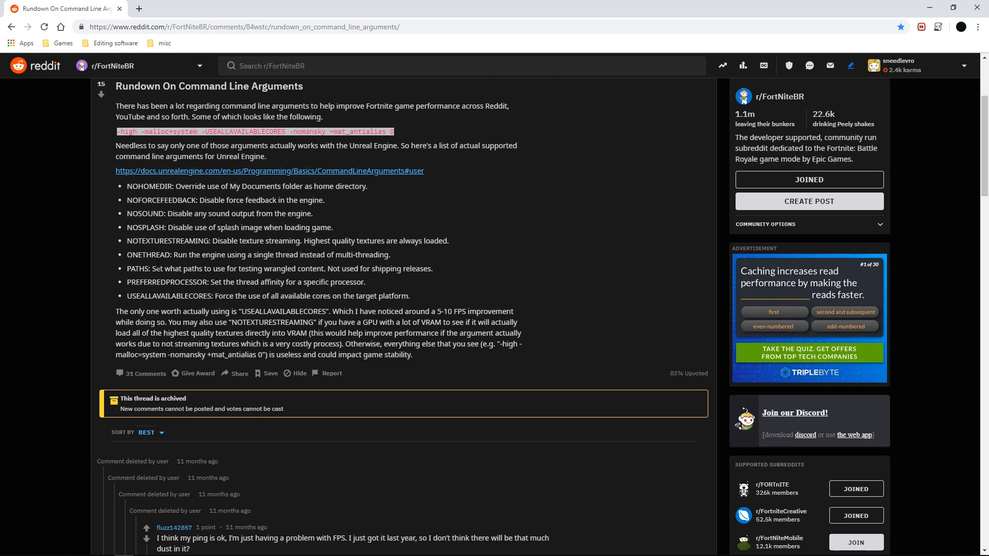
mouse_move(128, 237)
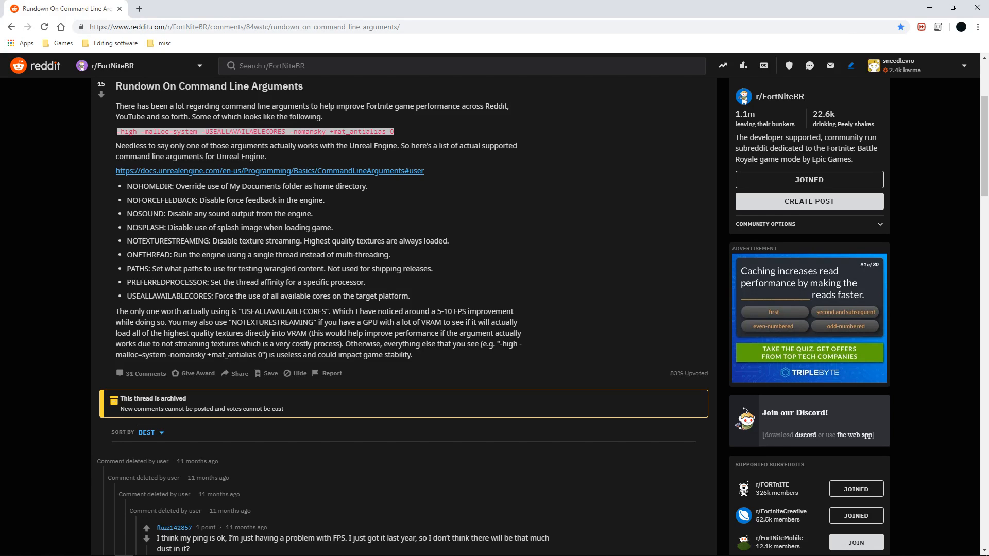
mouse_move(662, 296)
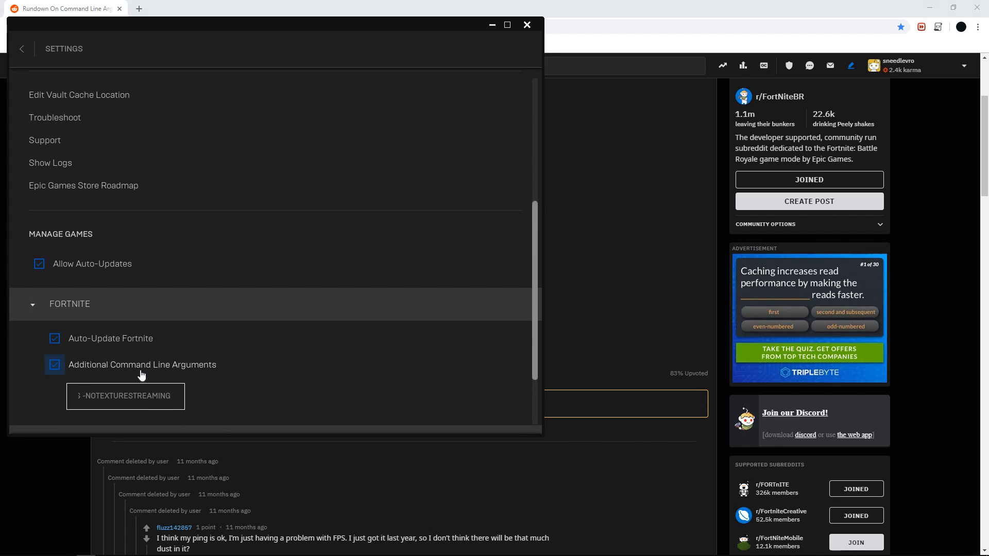
mouse_move(177, 432)
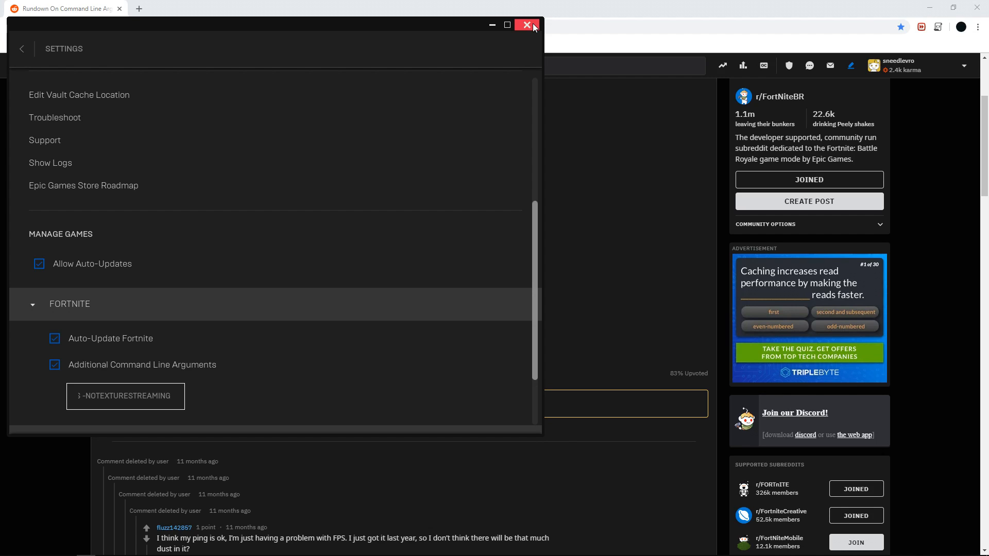
mouse_move(19, 110)
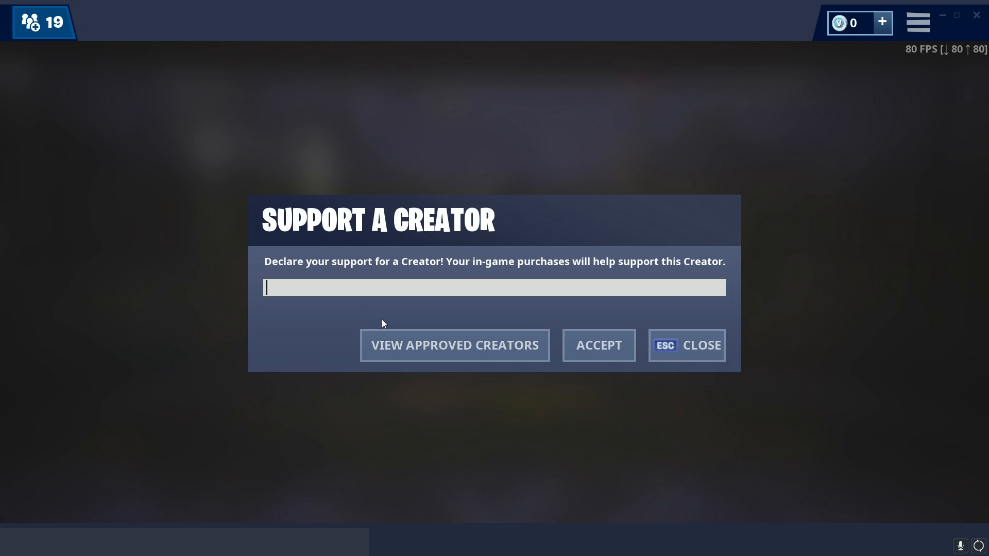
Step: Enter creator code 'SNEED' in Support a Creator and accept it
type("SNE")
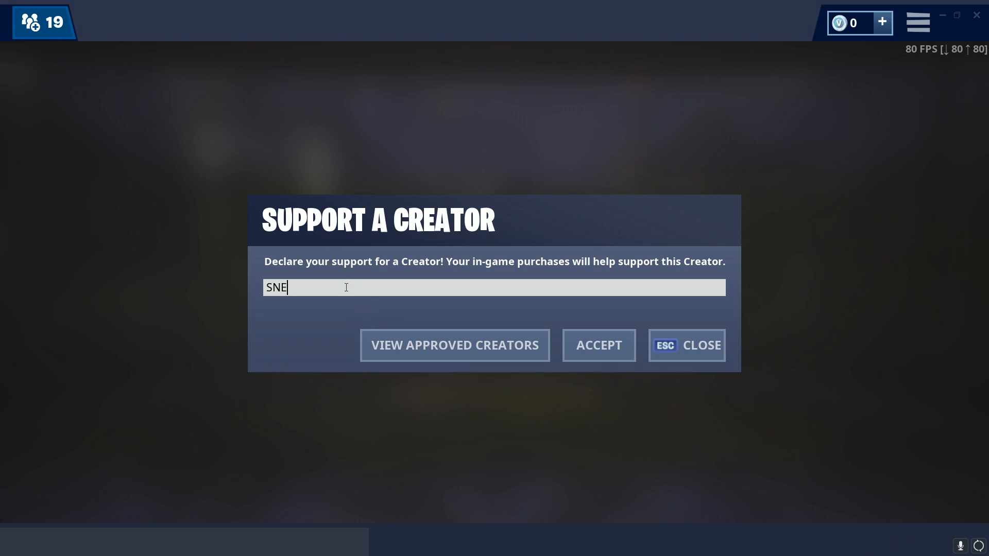
type("ED")
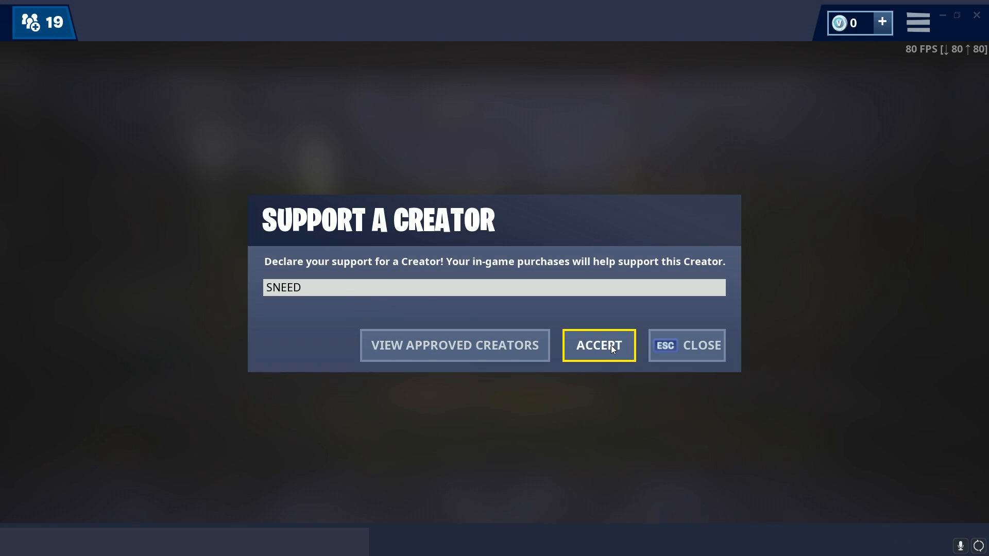
left_click(597, 345)
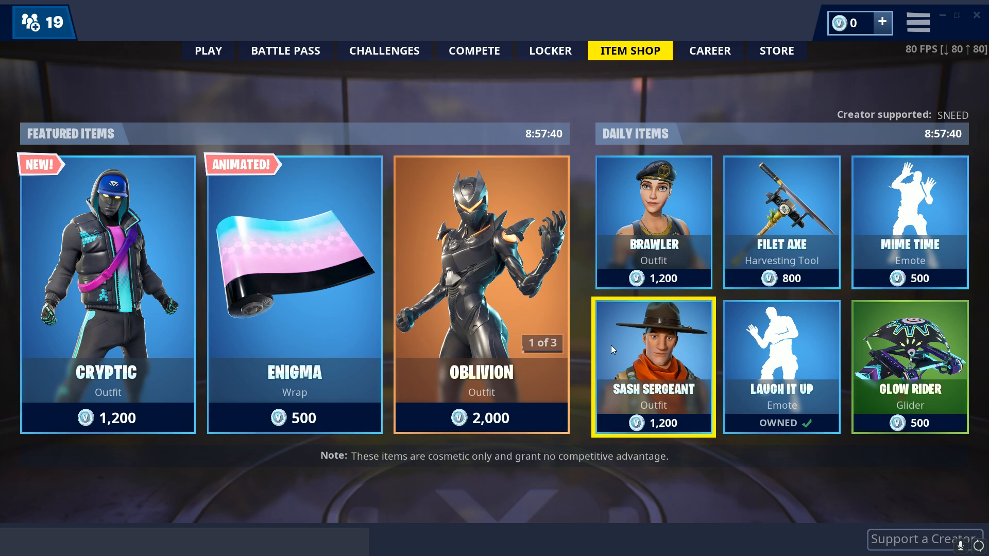